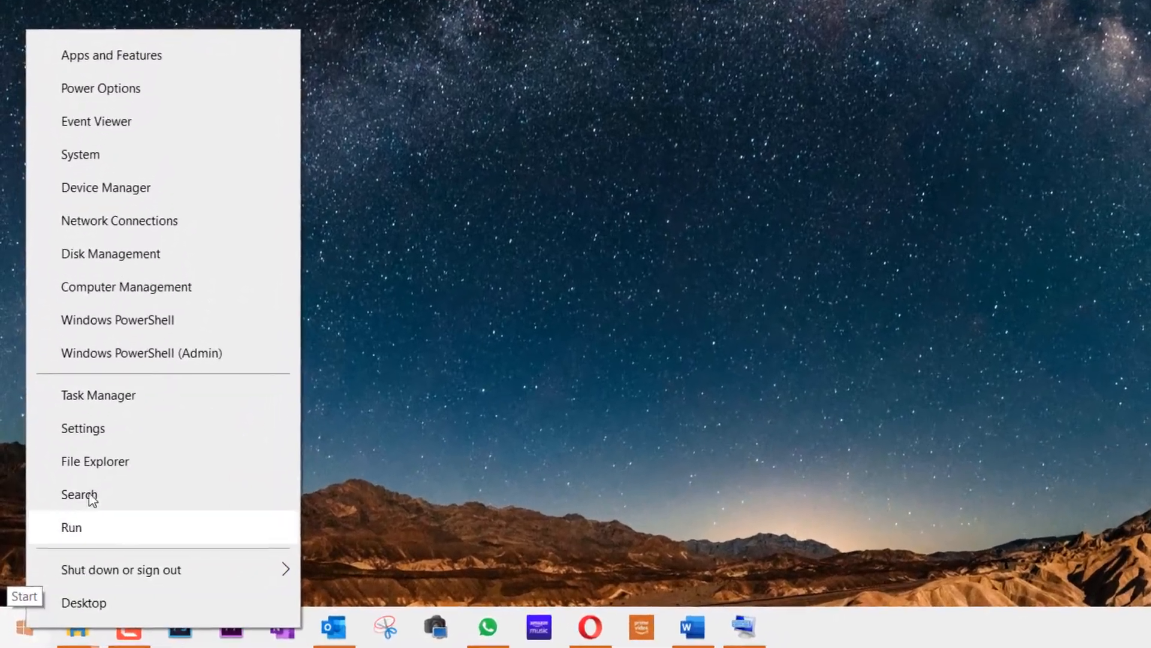
Launch Windows Settings from Start and go to Time & Language, landing on Date & time
click(83, 428)
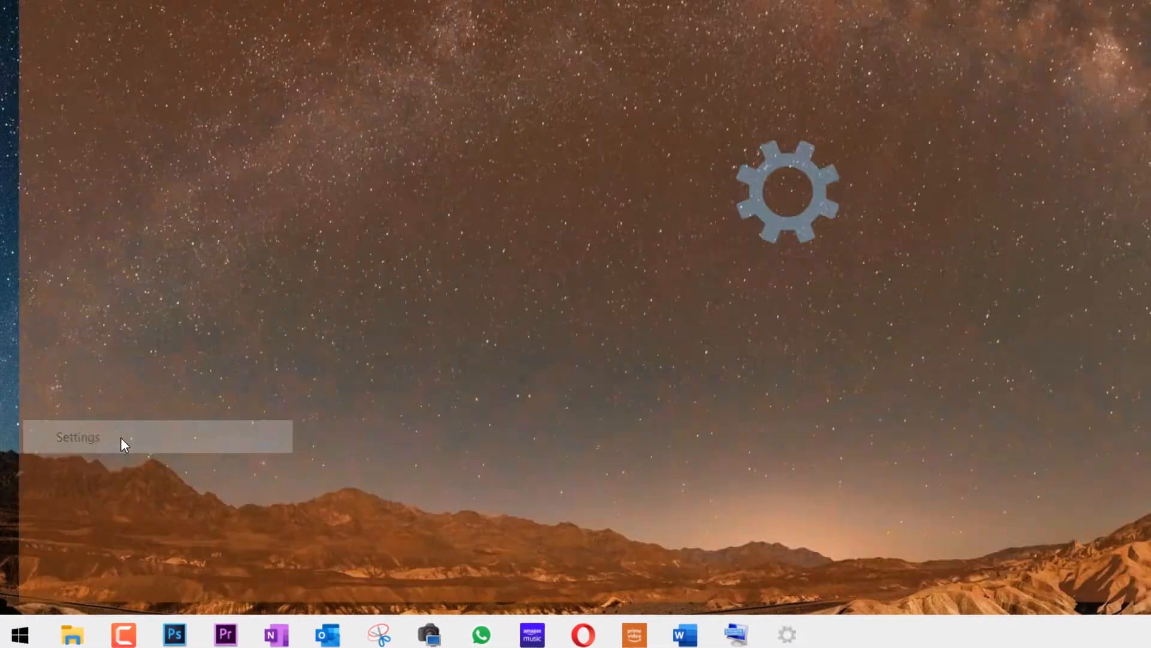
click(78, 437)
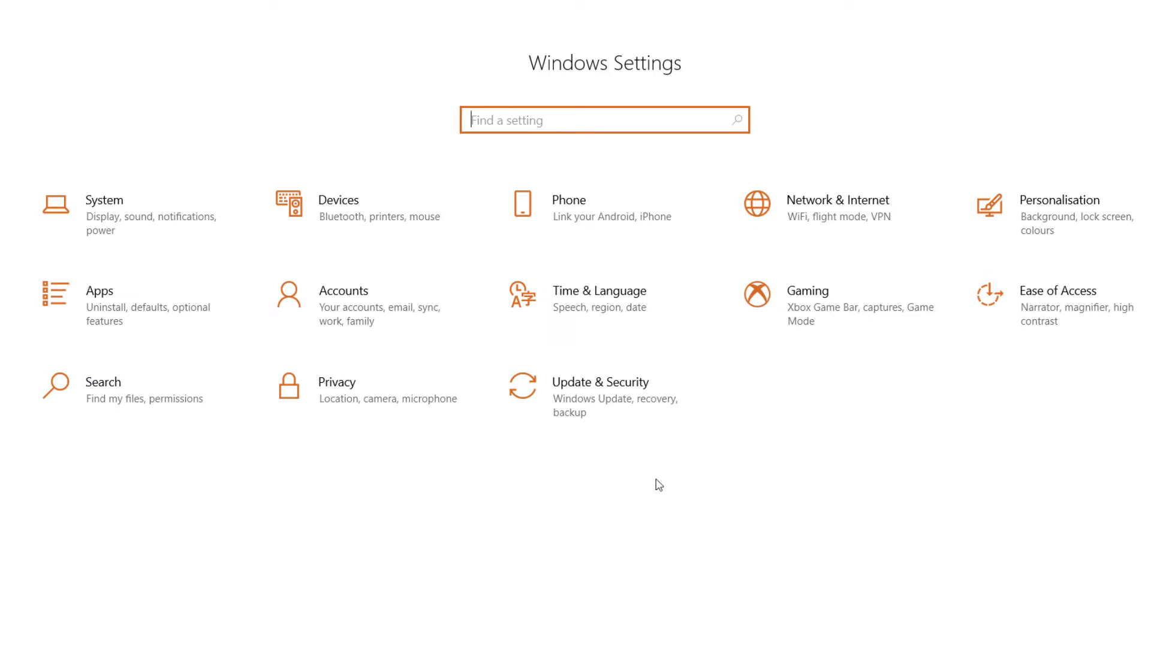
click(599, 297)
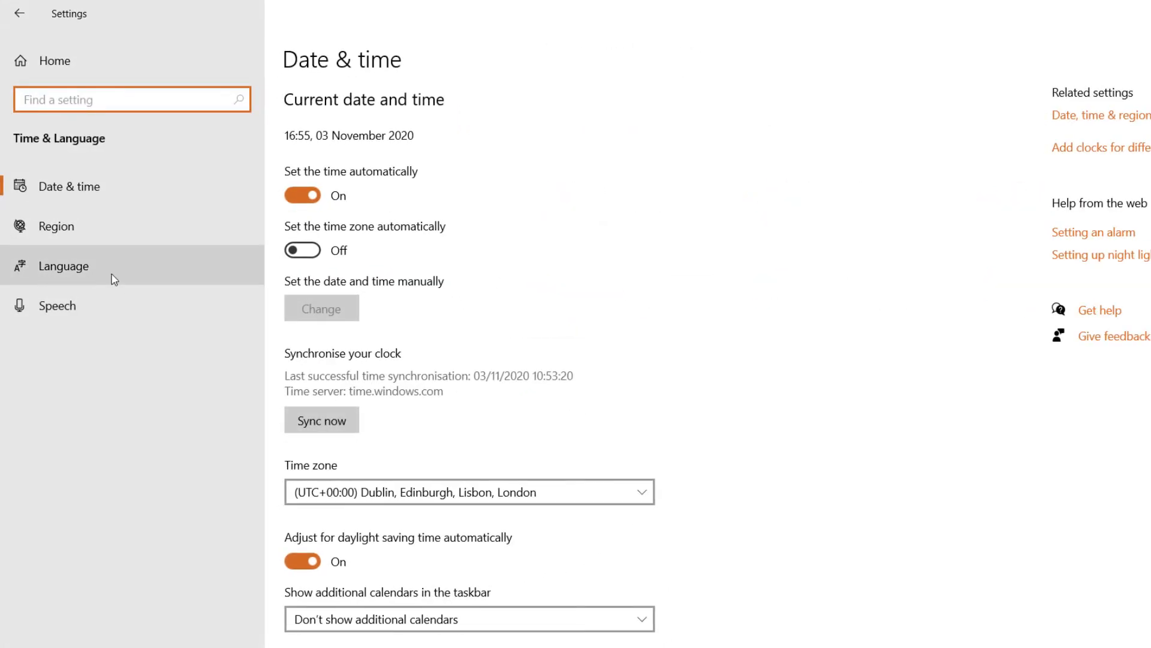
Show the Language page with English (United Kingdom) as display and preferred language
click(63, 266)
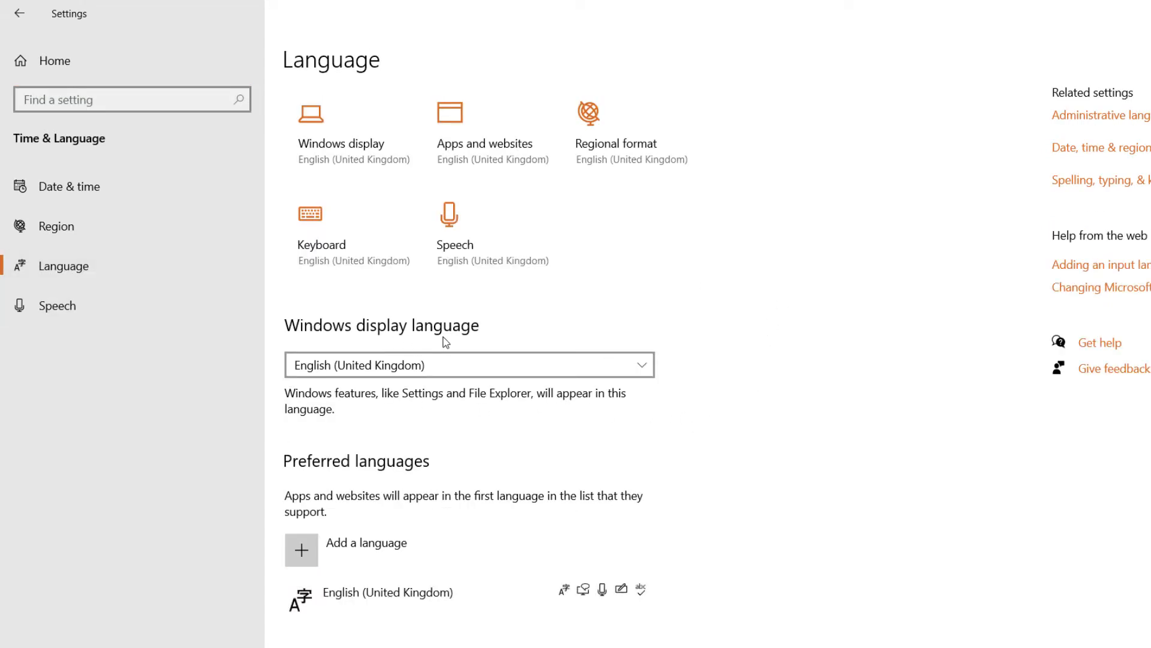
mouse_move(439, 385)
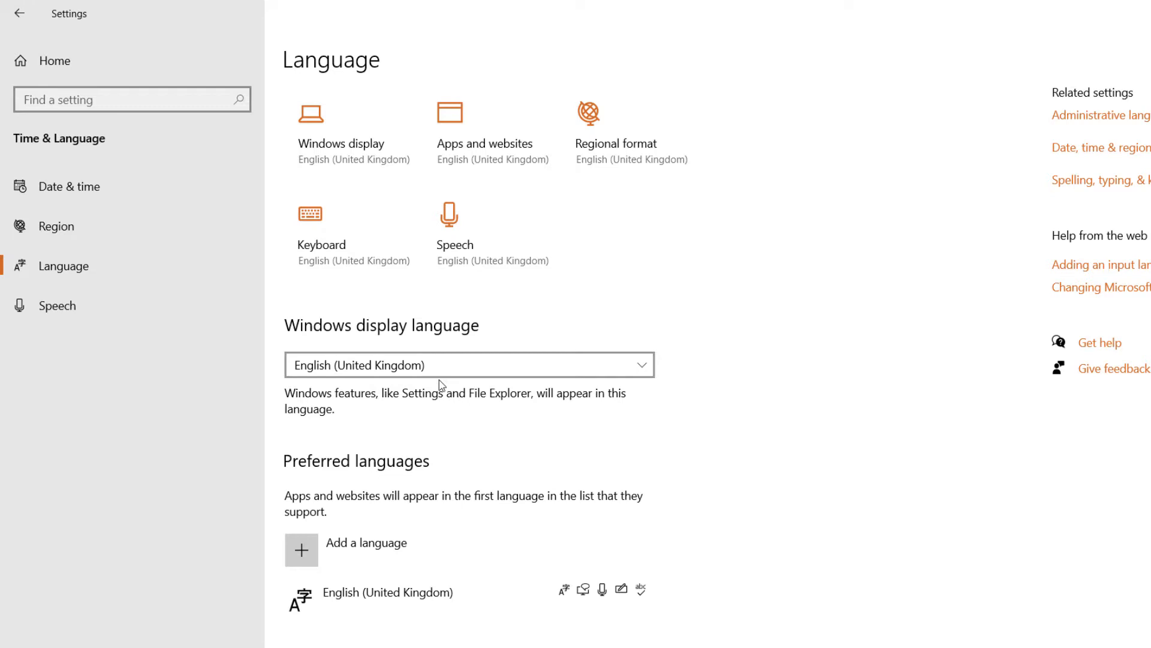
mouse_move(685, 576)
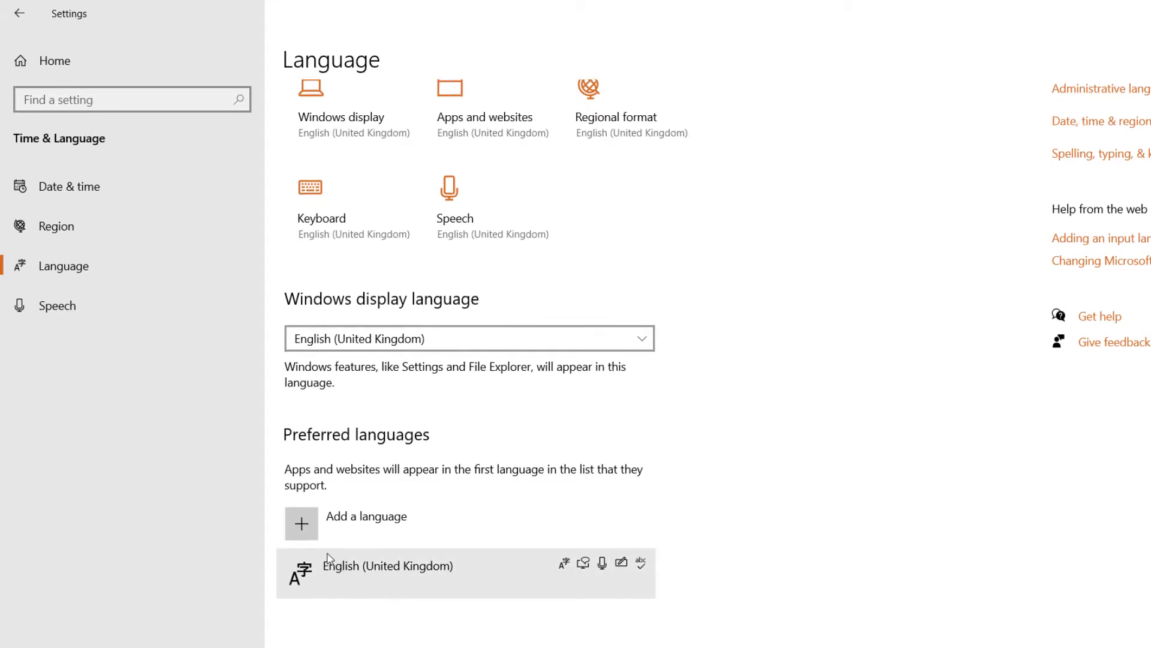
Add a preferred language, search 'english' and pick English (United States) to install
click(301, 524)
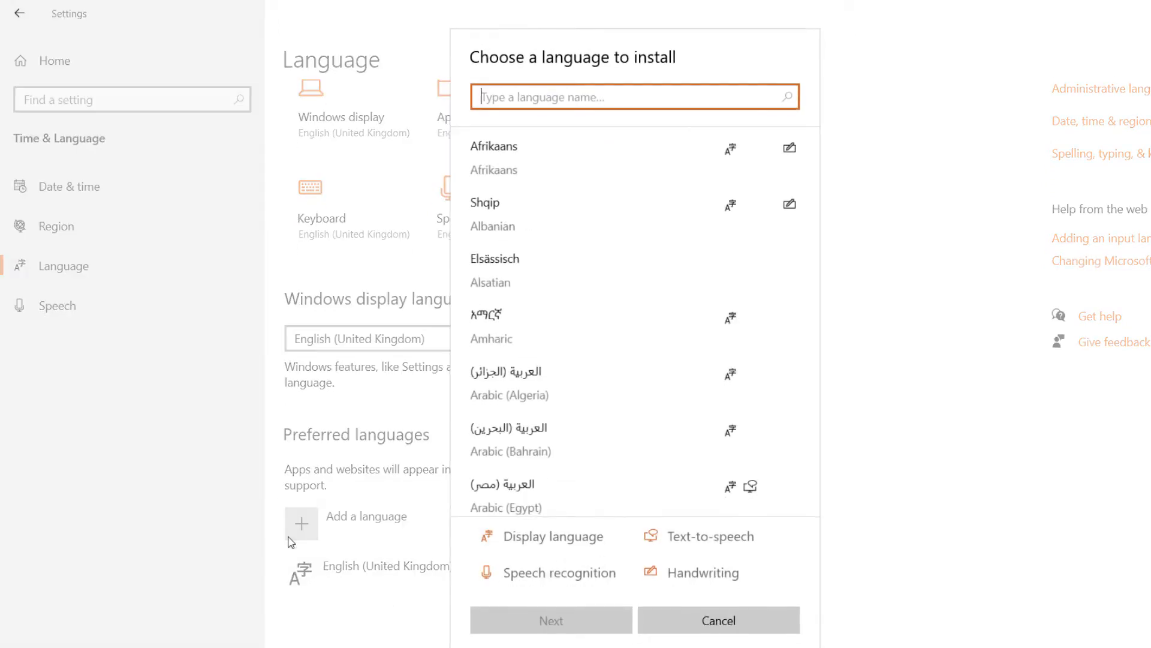
mouse_move(595, 282)
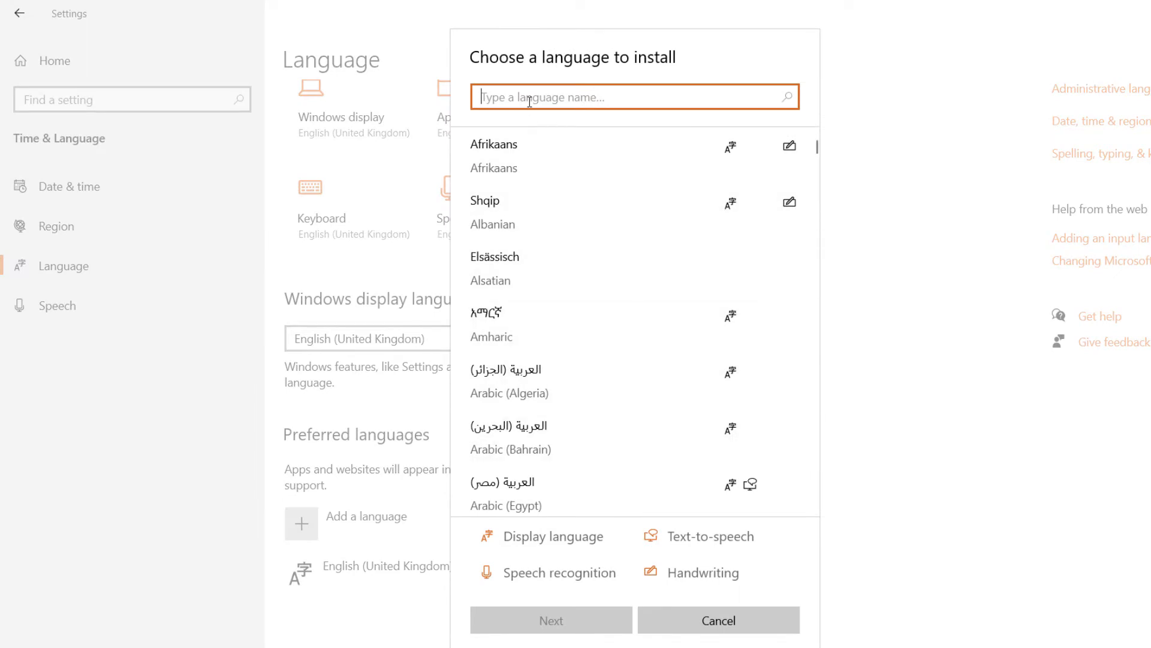
text(english)
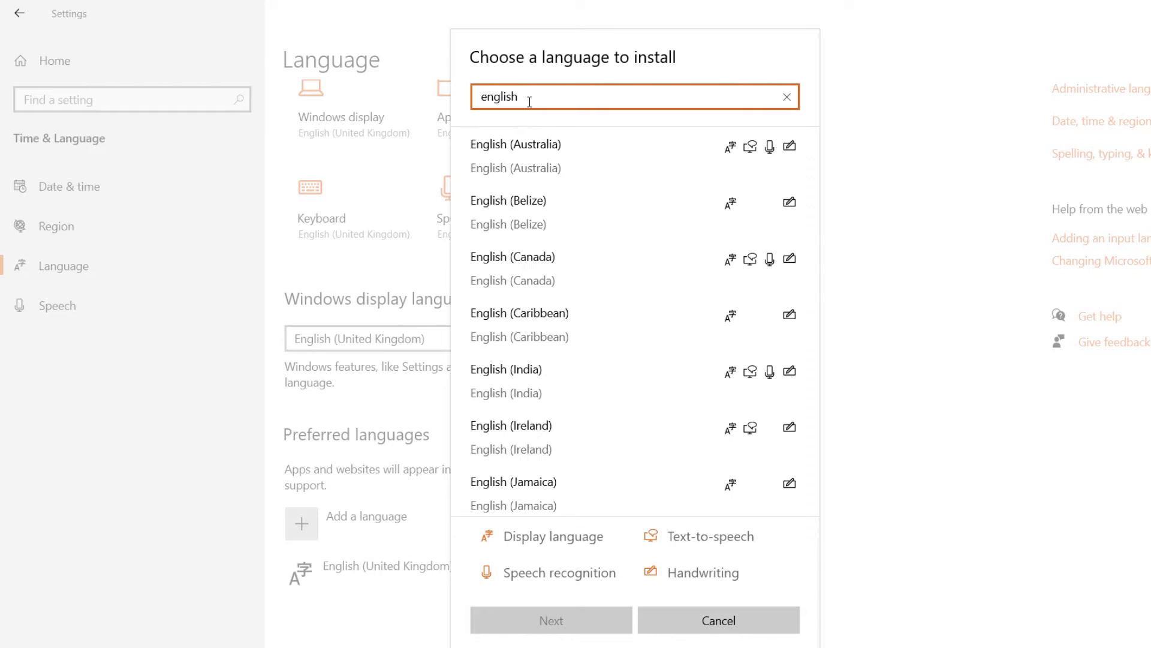
scroll(down, 3)
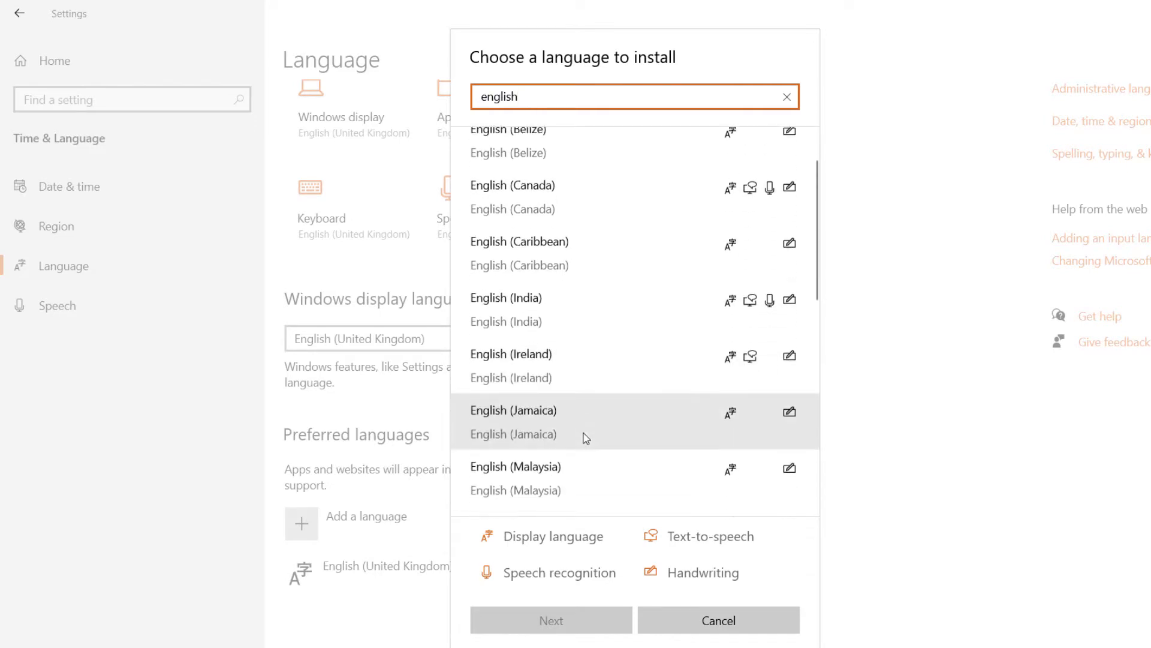
scroll(down, 3)
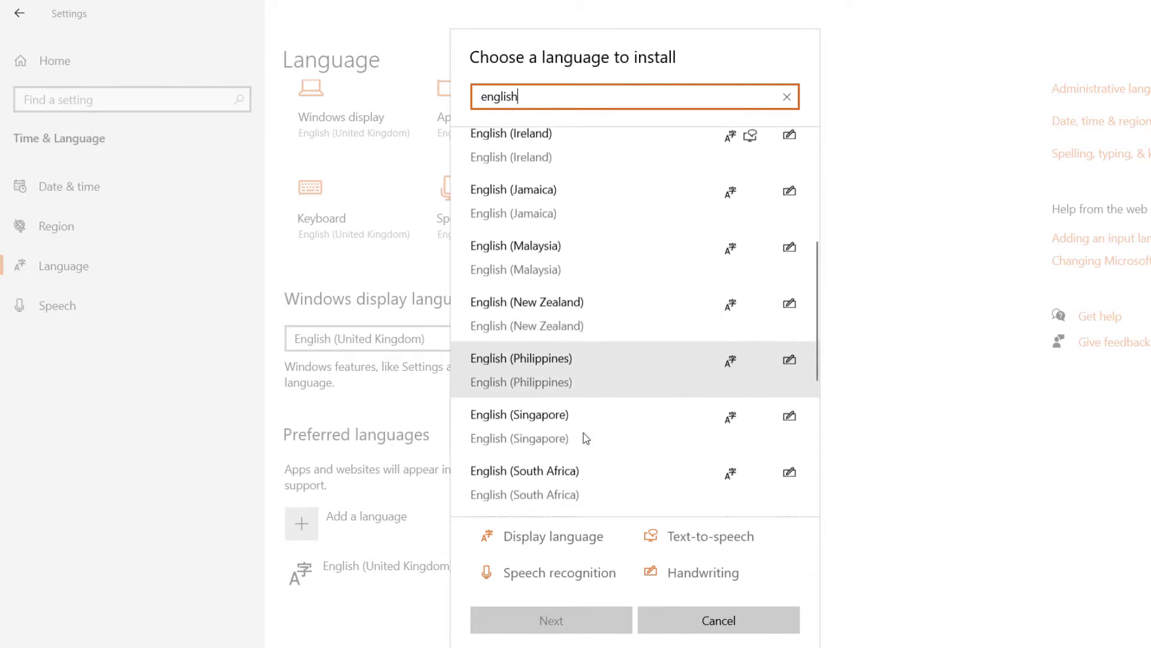
scroll(down, 3)
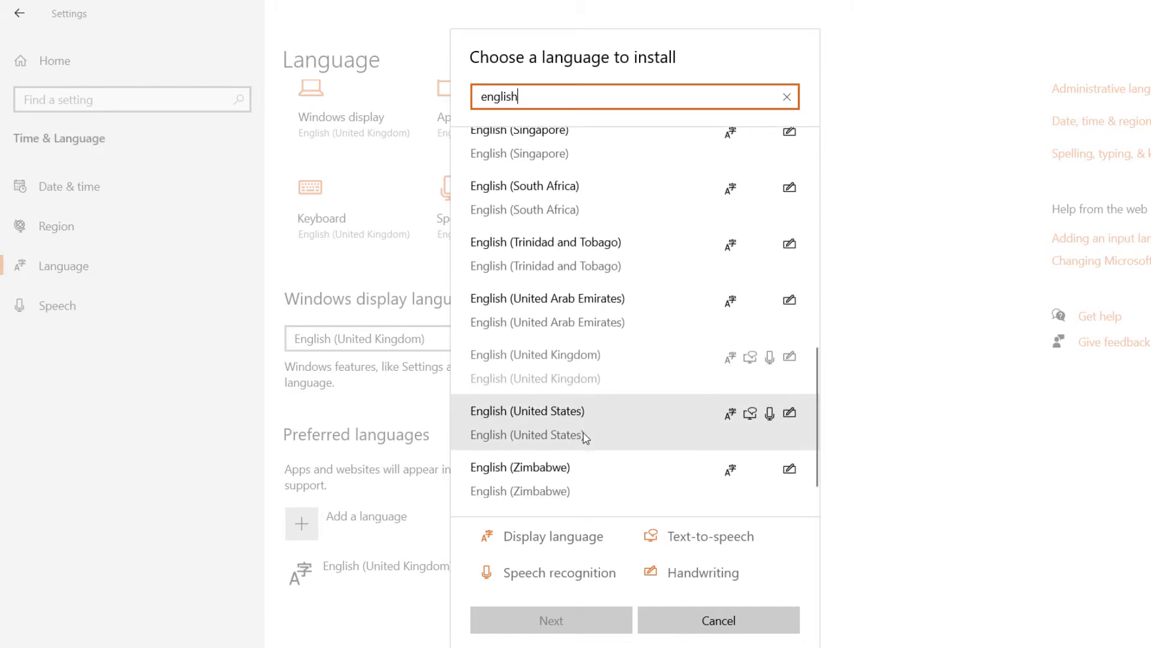
click(527, 411)
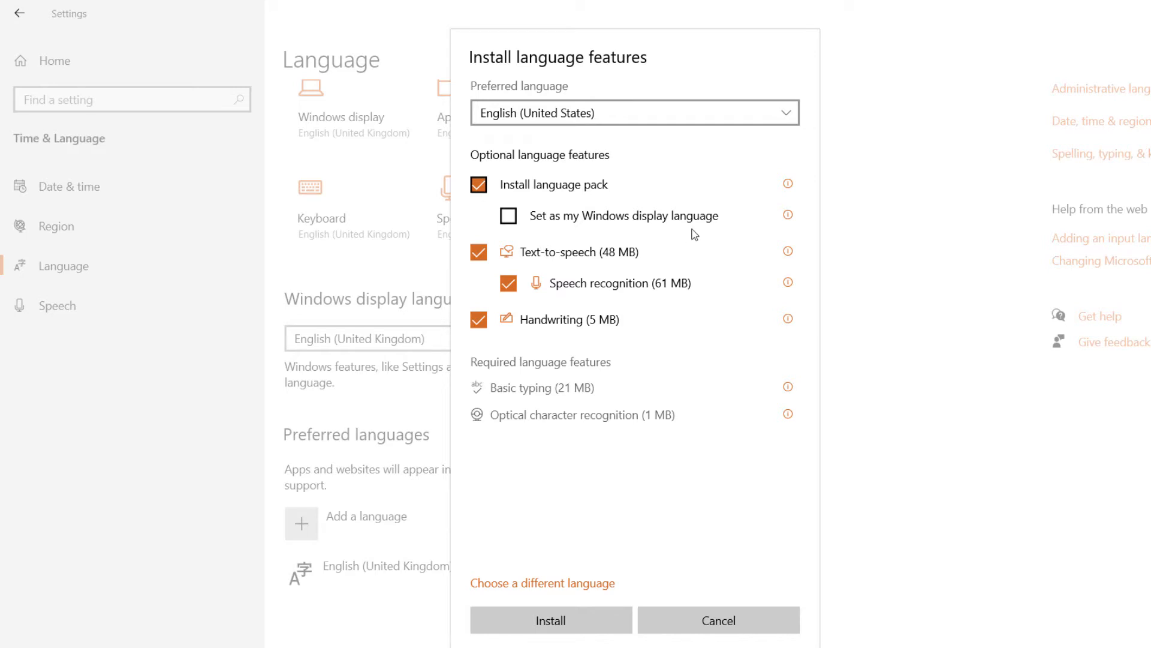
Install English (United States) as Windows display language with language pack, speech and handwriting
click(508, 215)
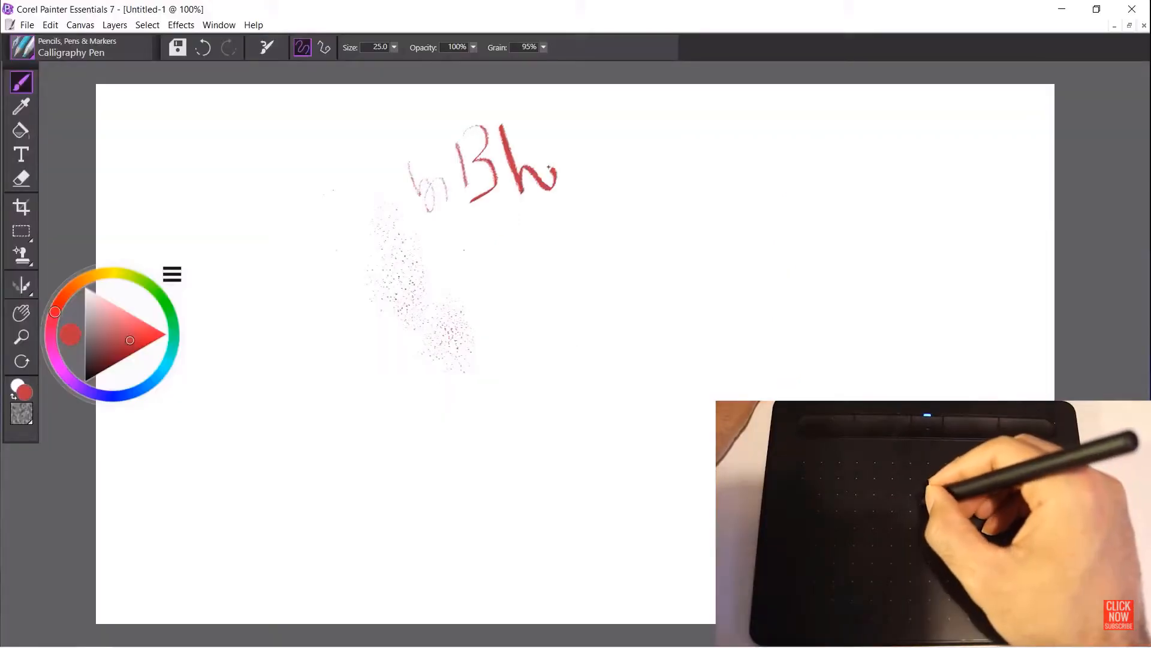
drag(562, 184, 643, 176)
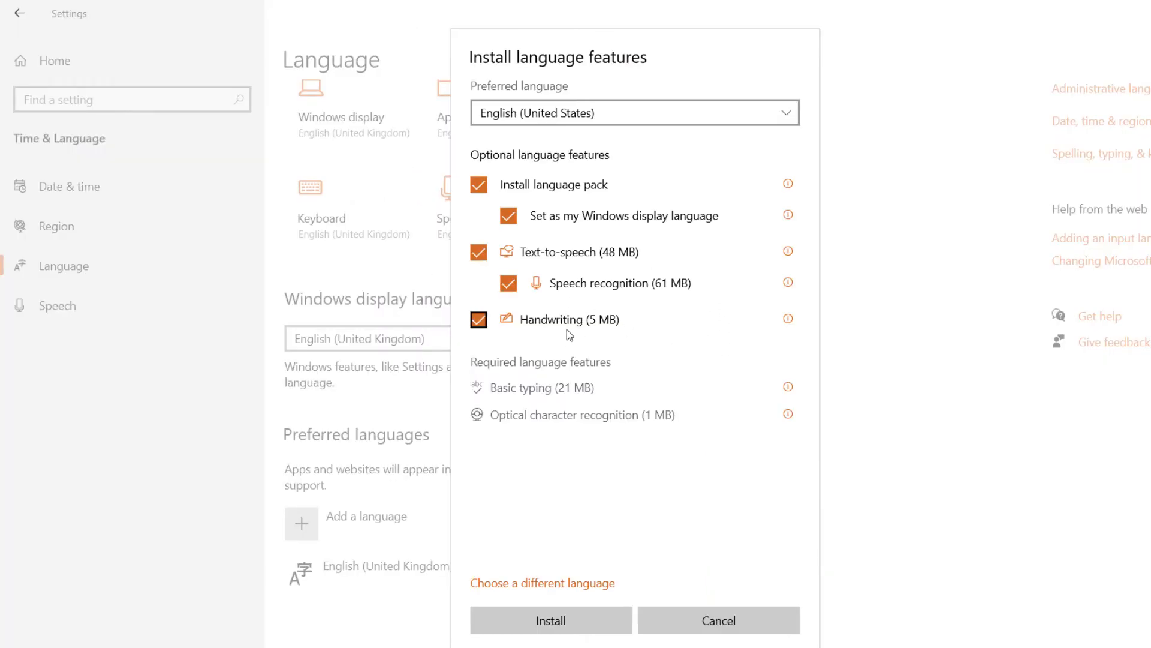
click(479, 319)
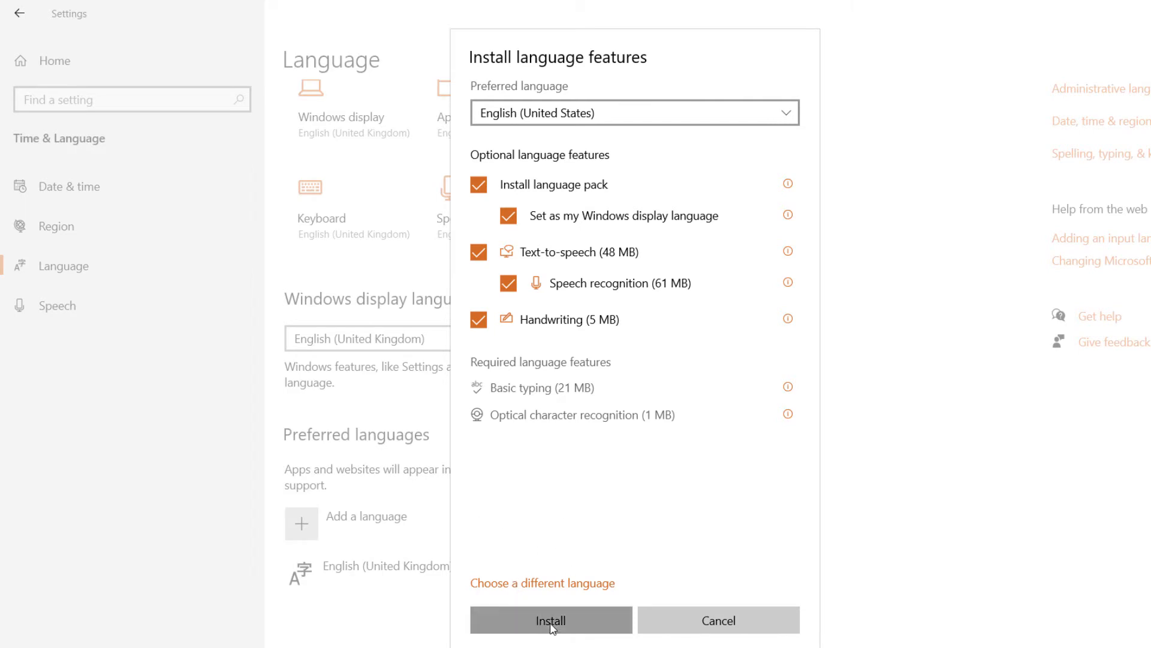
click(550, 619)
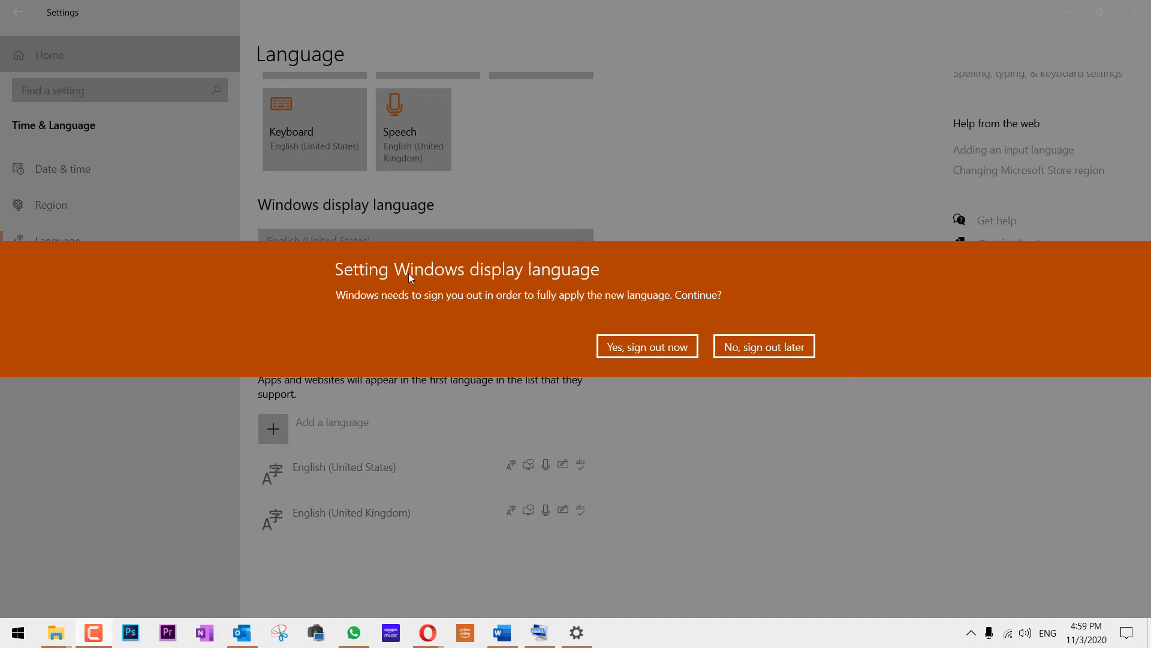
mouse_move(678, 377)
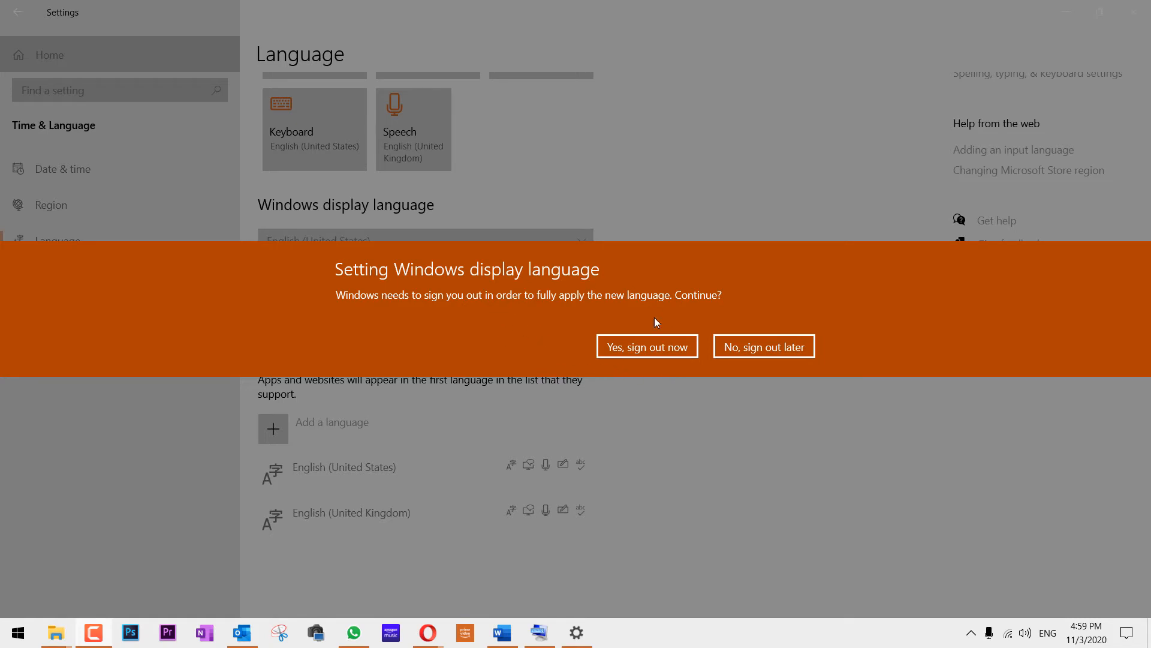
mouse_move(472, 326)
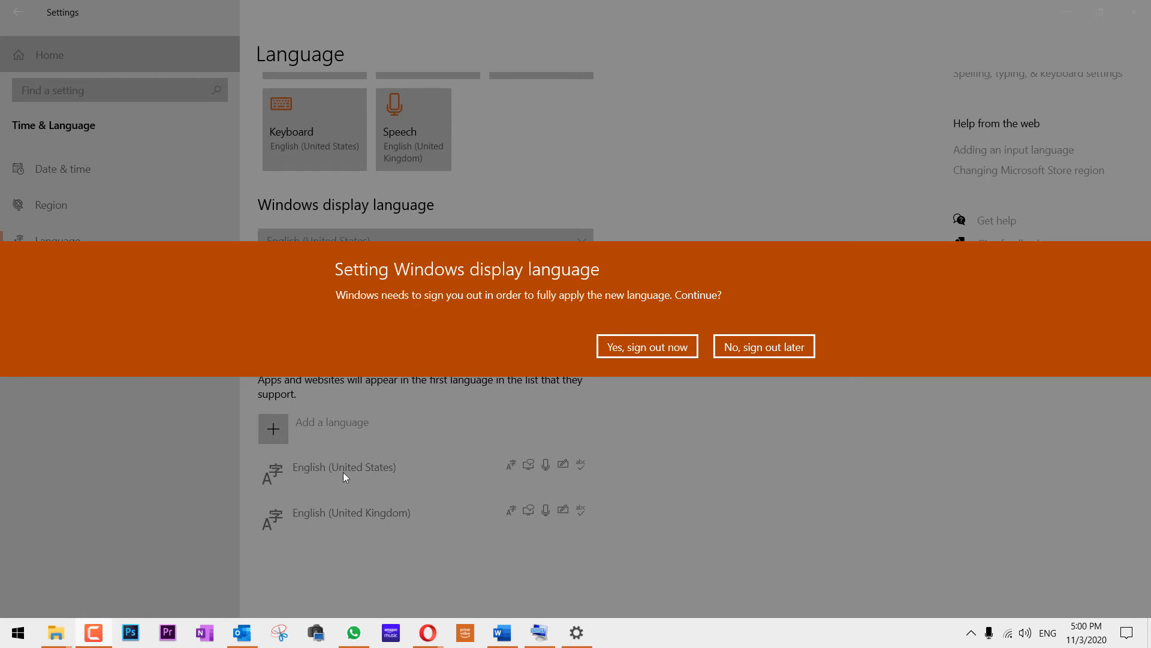
mouse_move(663, 421)
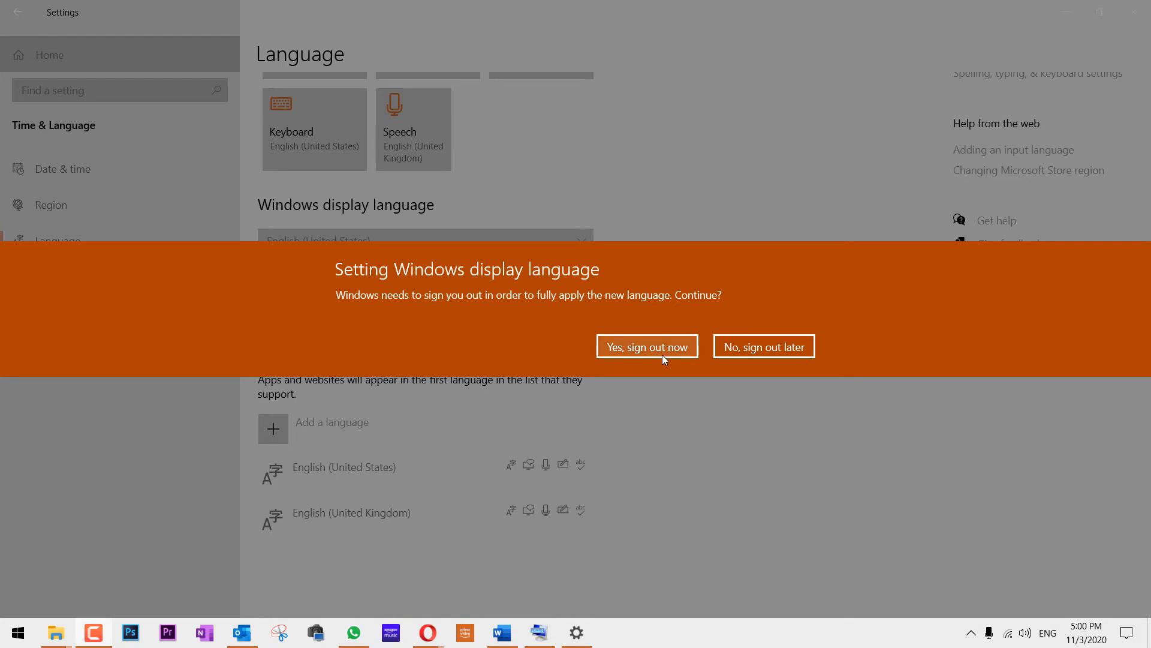
mouse_move(627, 388)
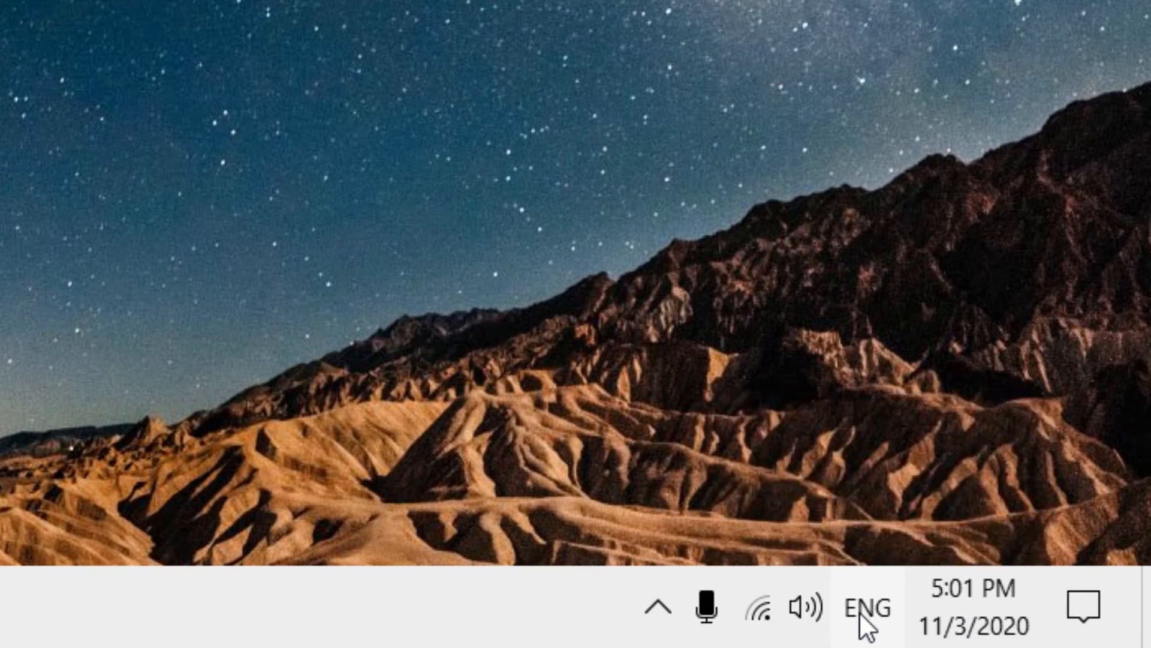
mouse_move(867, 608)
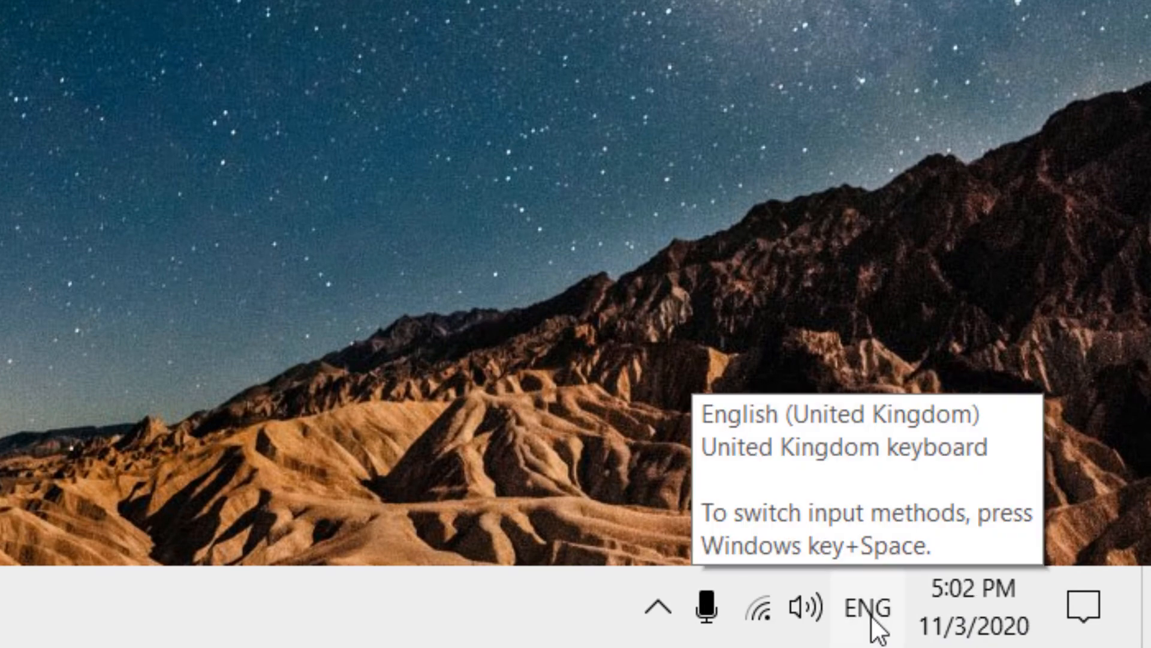
Show the taskbar input list offering English (United States) and English (United Kingdom) keyboards
click(867, 608)
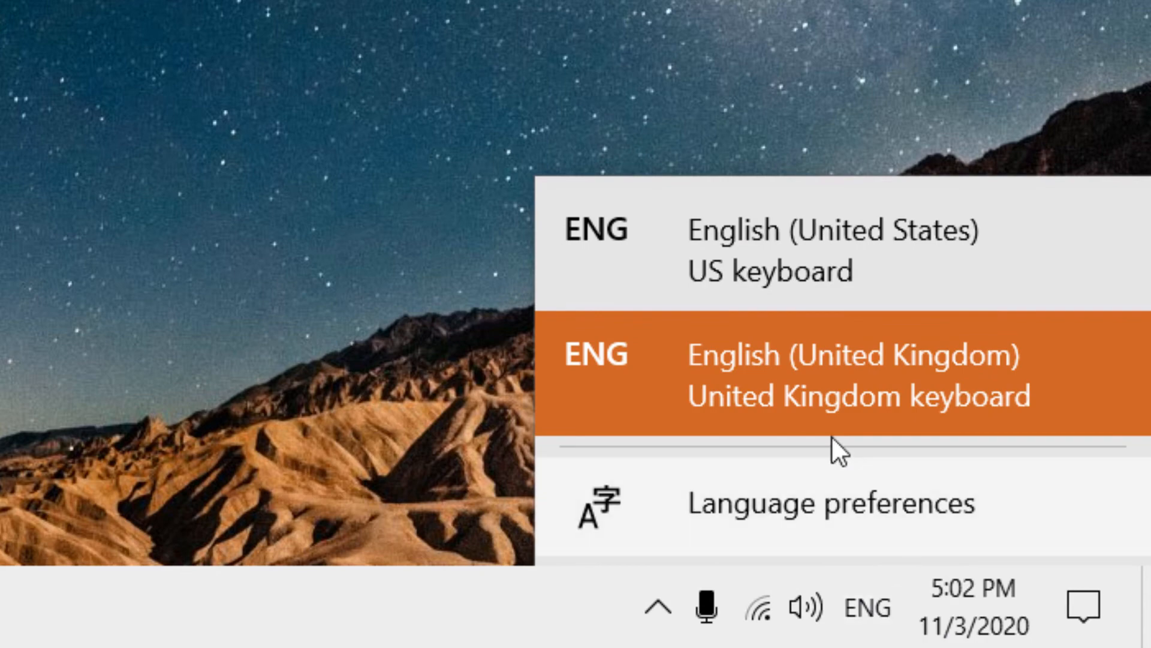
mouse_move(833, 287)
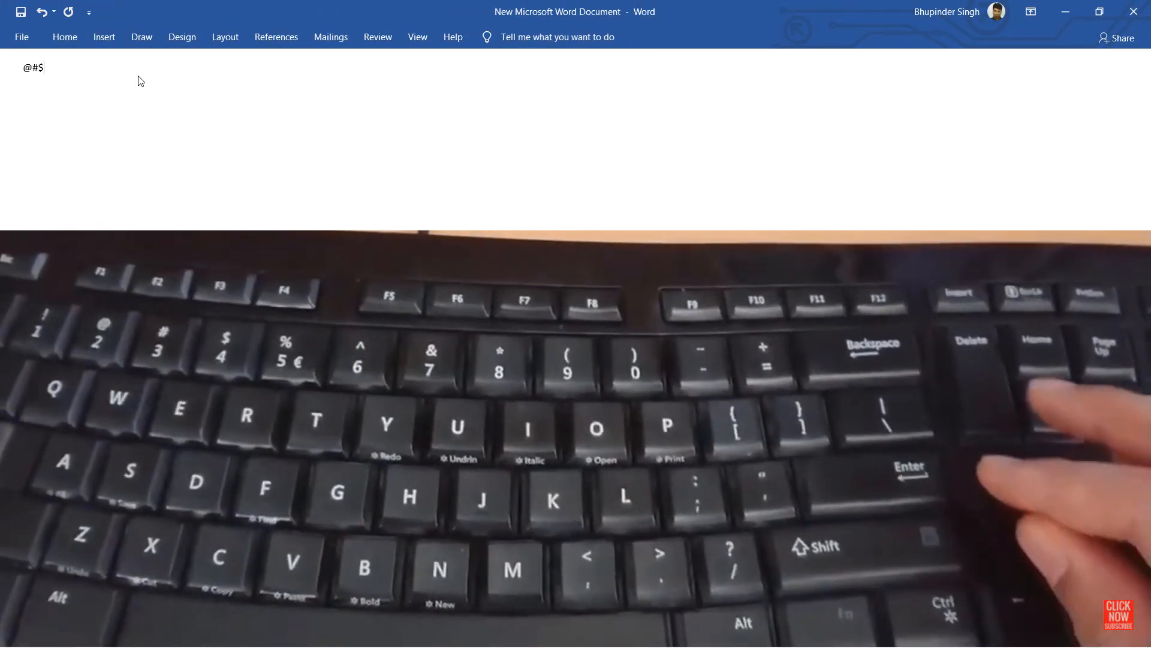
Type @#$% in Word and confirm the symbols match the keyboard under English (United States)
text(%)
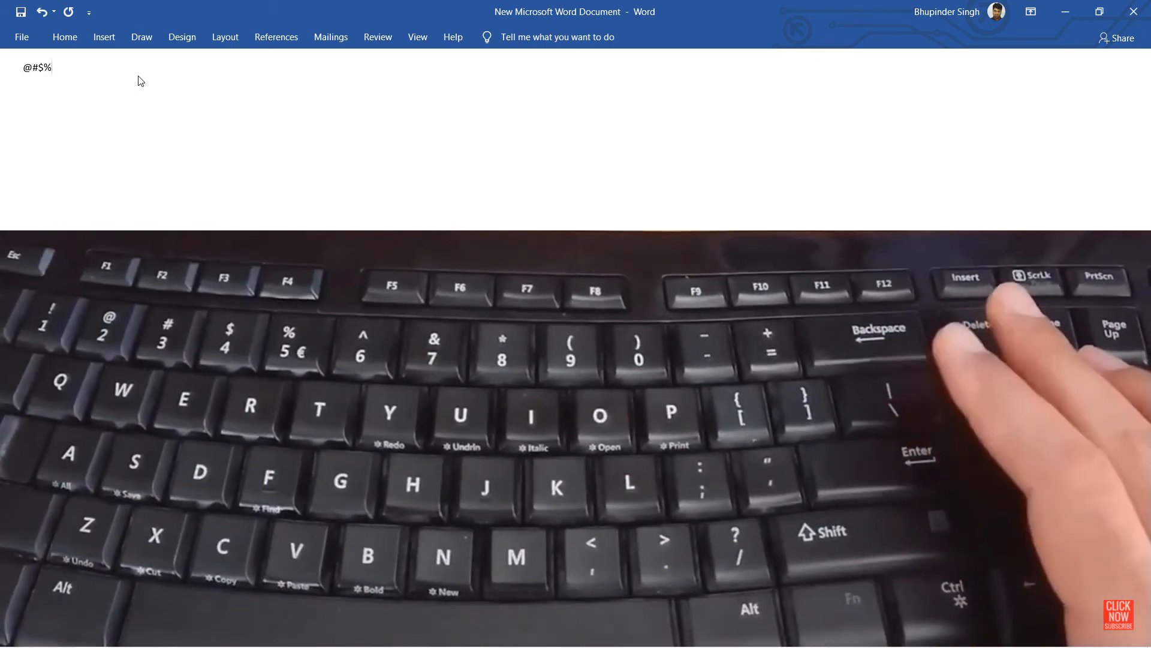
text(@#$%)
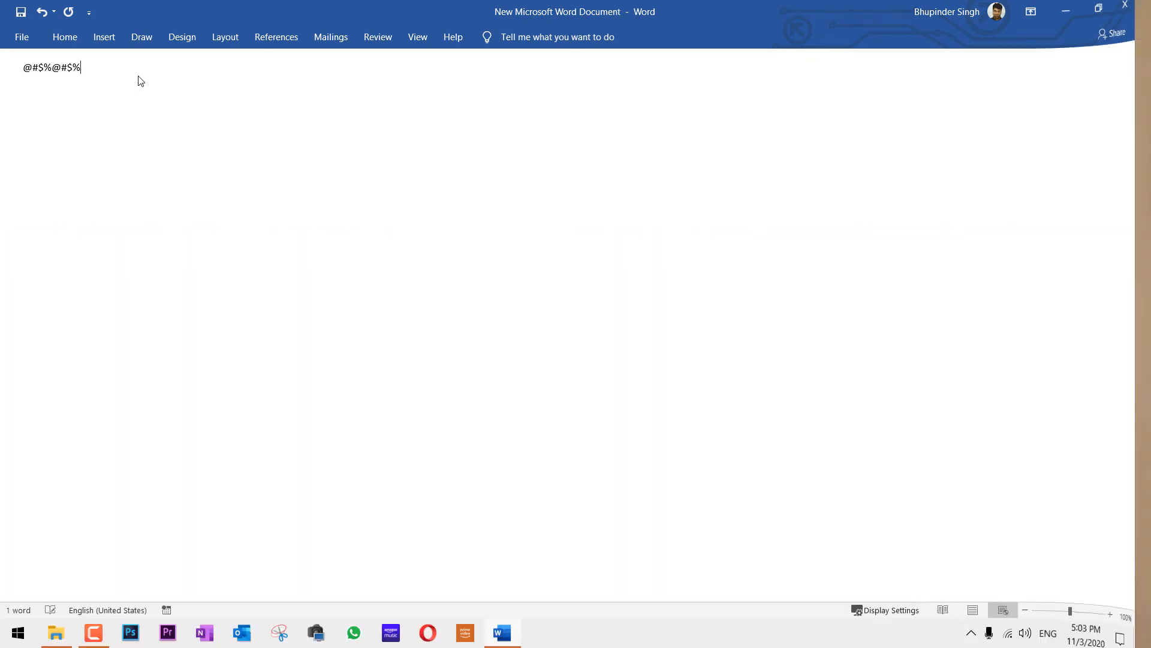